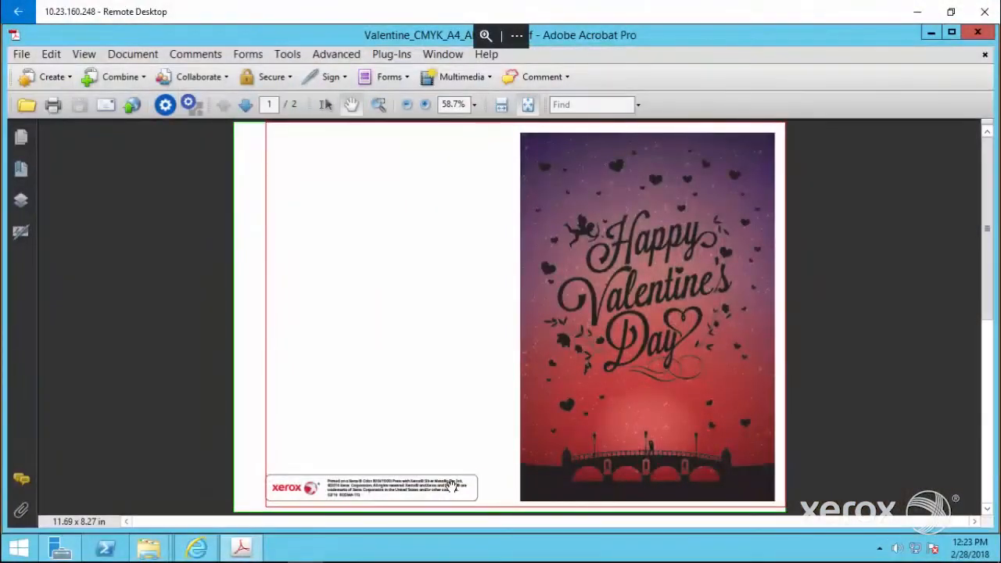
mouse_move(966, 466)
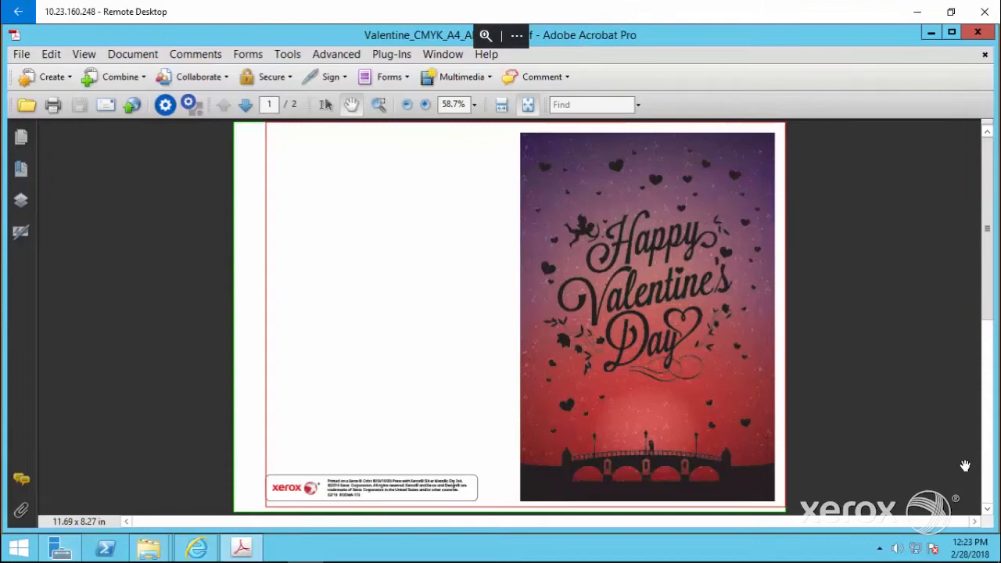
- Review page 2 of the Valentine PDF, then return to FreeFlow Core's job status page
left_click(244, 104)
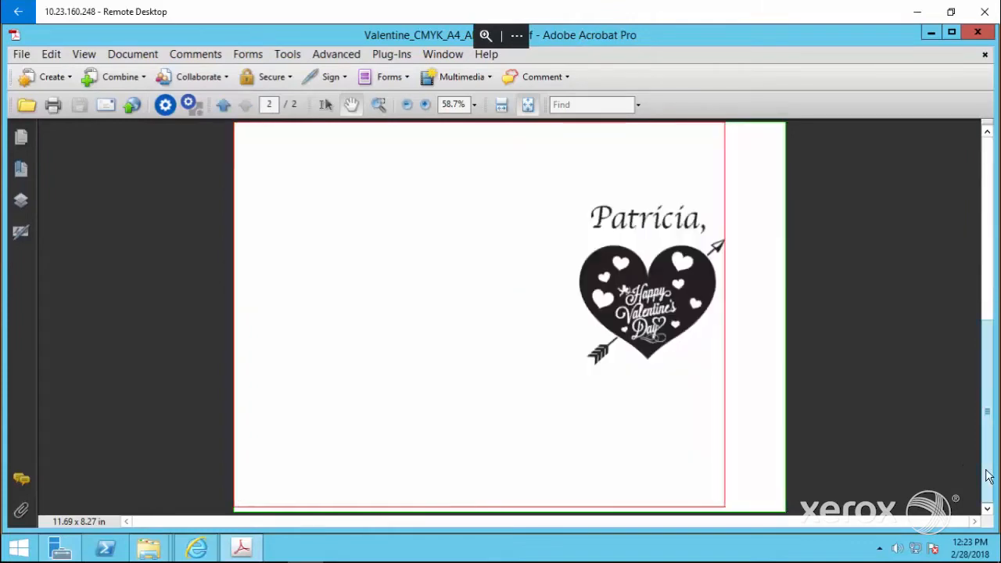
left_click(245, 104)
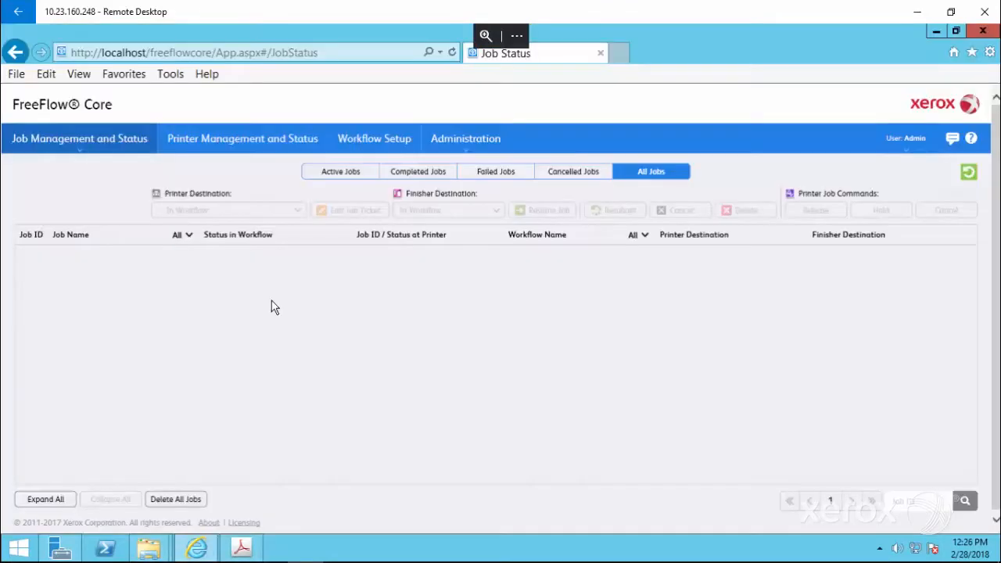
- In Workflow Setup, browse the Presets list and add a new empty workflow
left_click(373, 138)
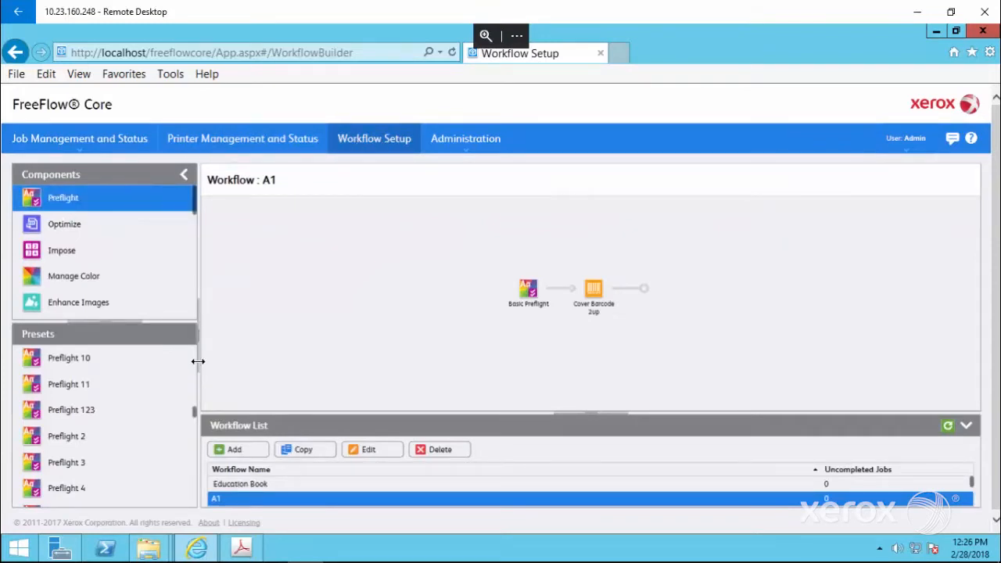
scroll("down", 3)
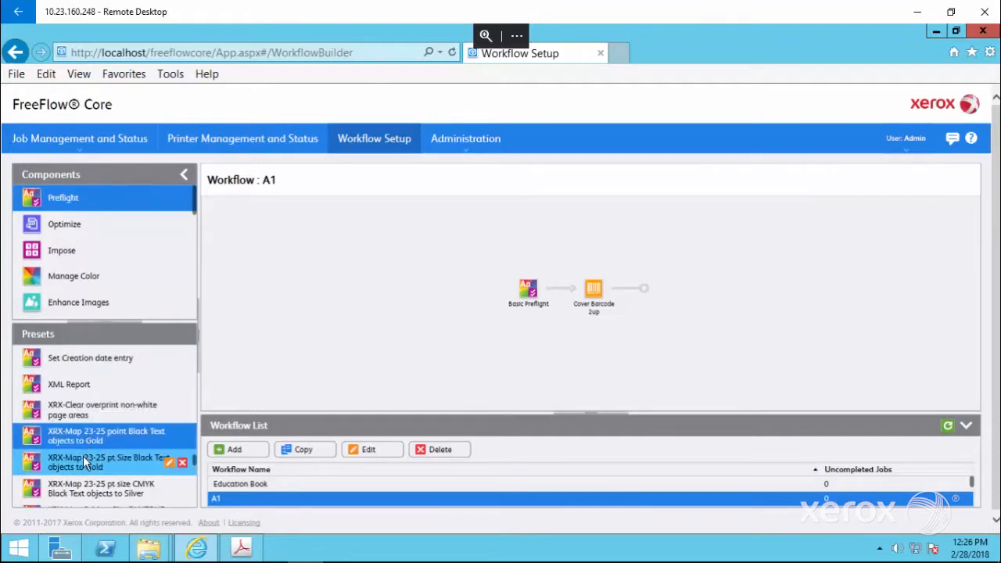
scroll("down", 3)
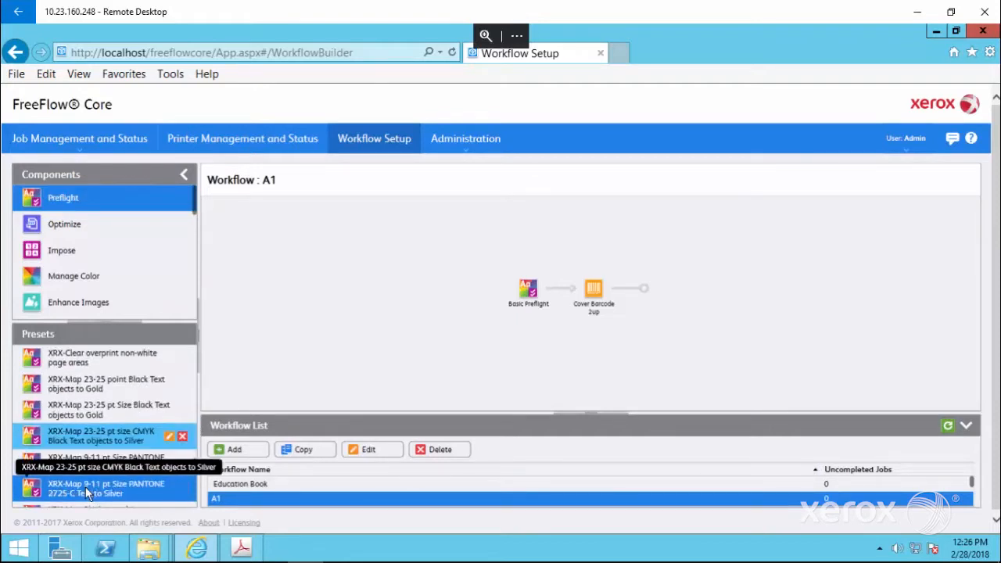
scroll("down", 3)
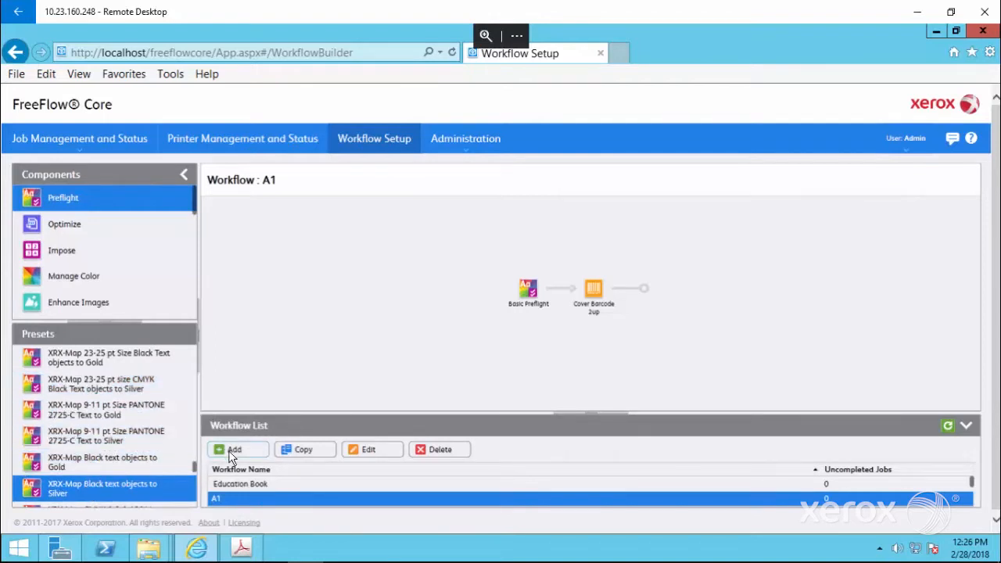
left_click(234, 449)
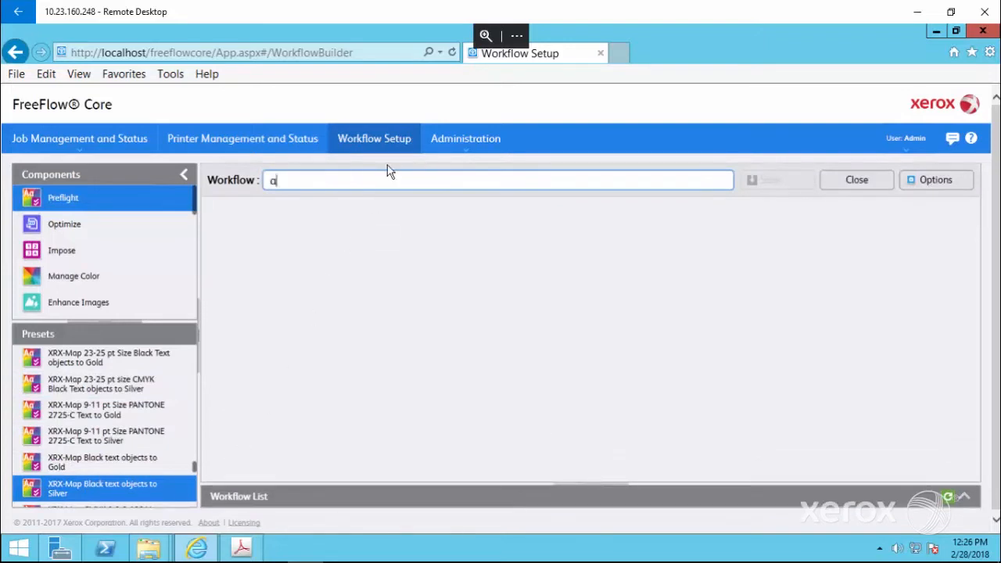
- Name the workflow 'add sparkle', save it, and return to Job Management and Status
type("dd sp")
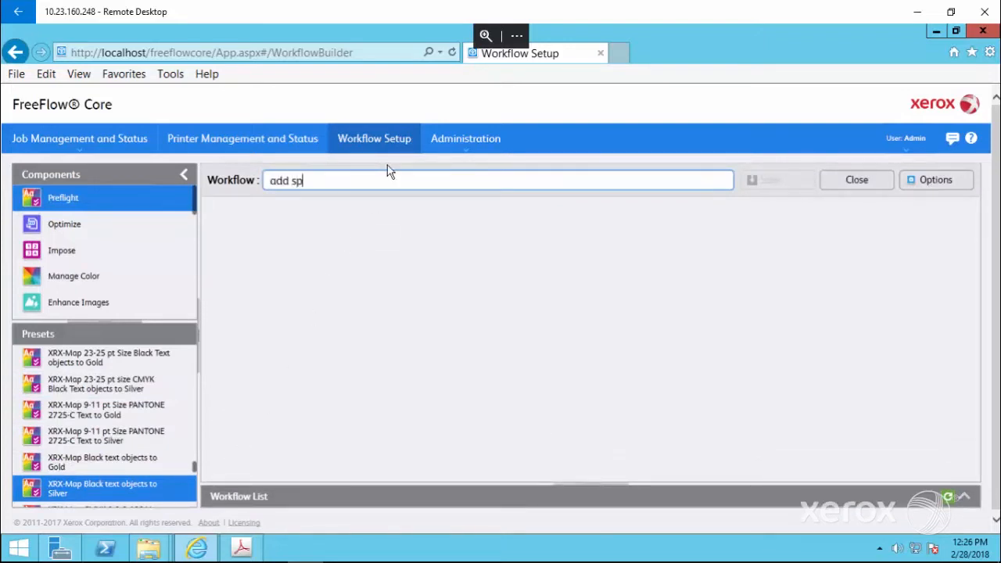
type("arkle")
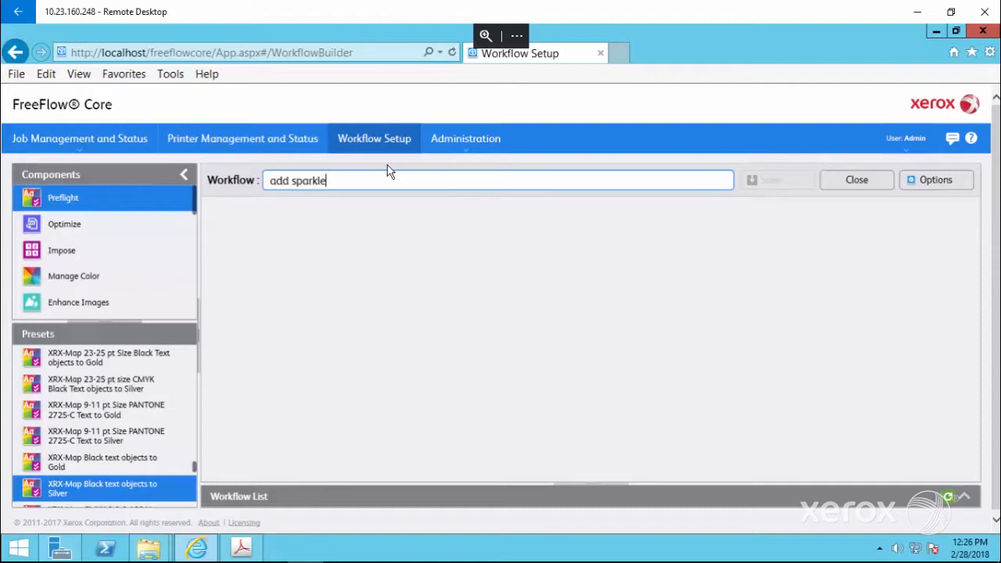
mouse_move(268, 285)
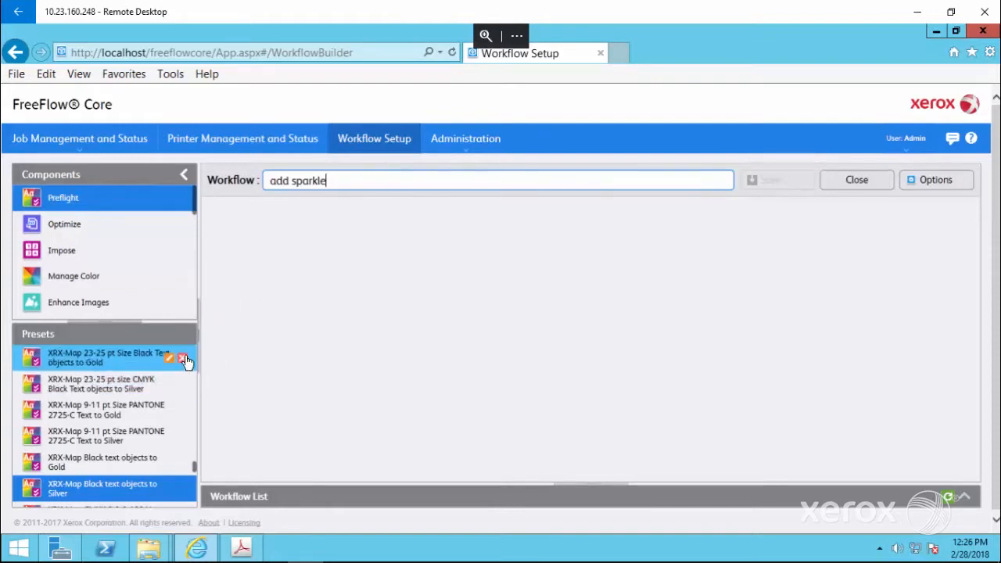
mouse_move(102, 488)
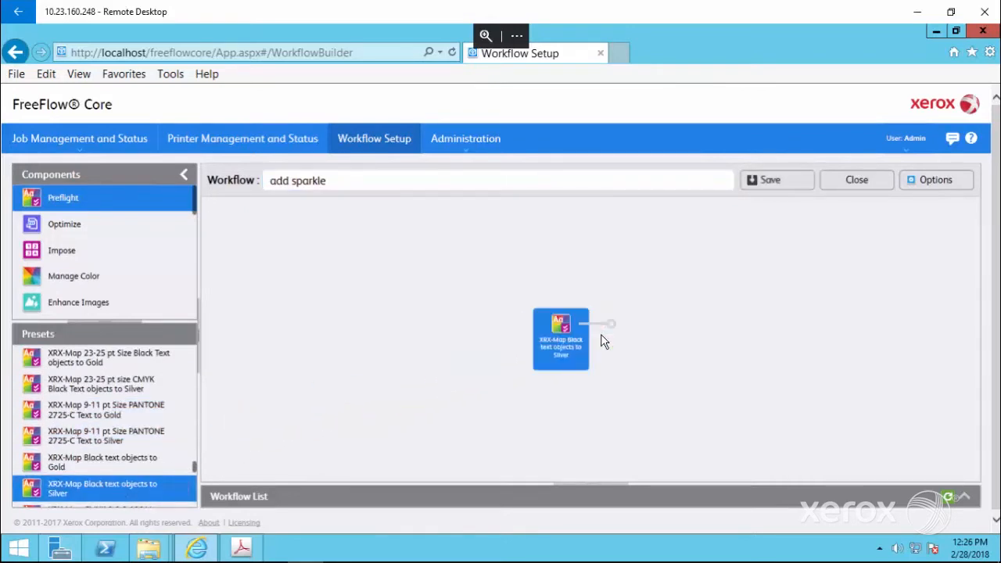
mouse_move(777, 180)
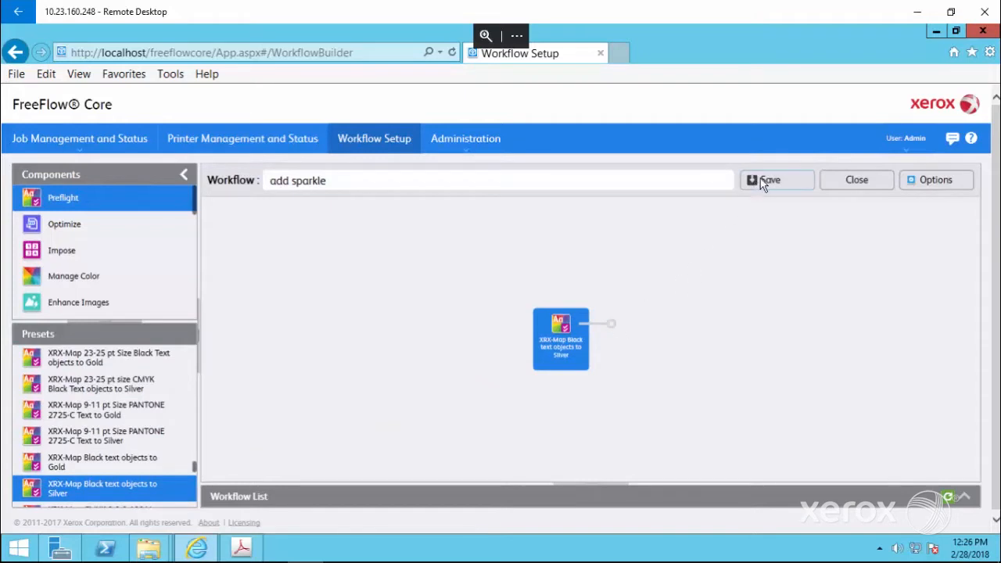
left_click(775, 180)
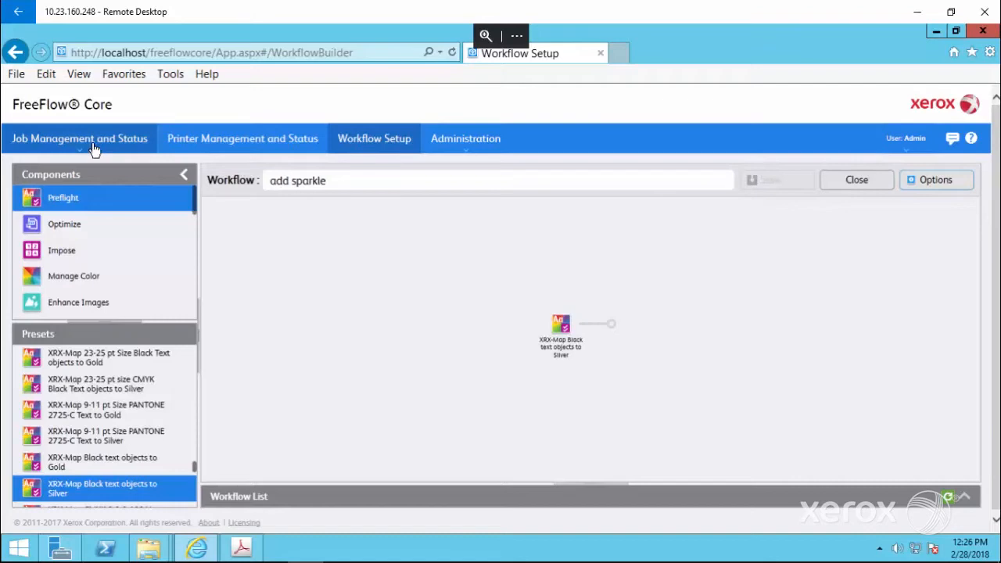
left_click(79, 138)
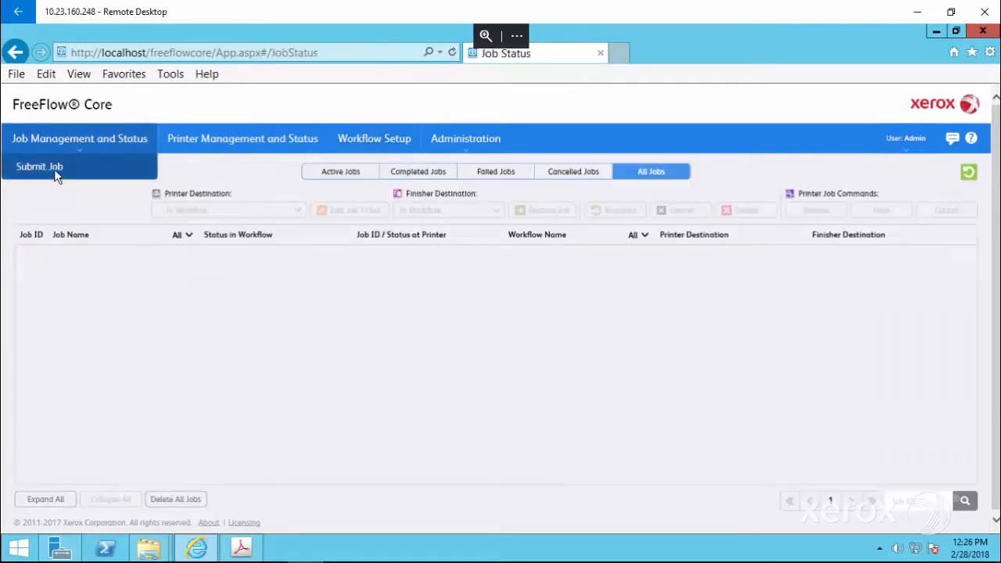
- Submit the Valentine PDF to the add sparkle workflow and open job 5890's output document
left_click(39, 165)
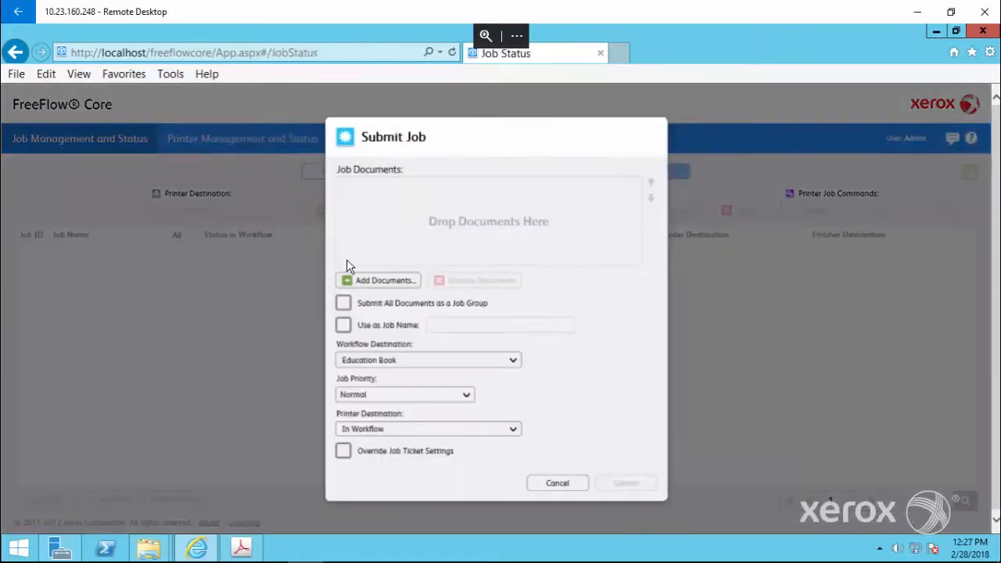
left_click(378, 281)
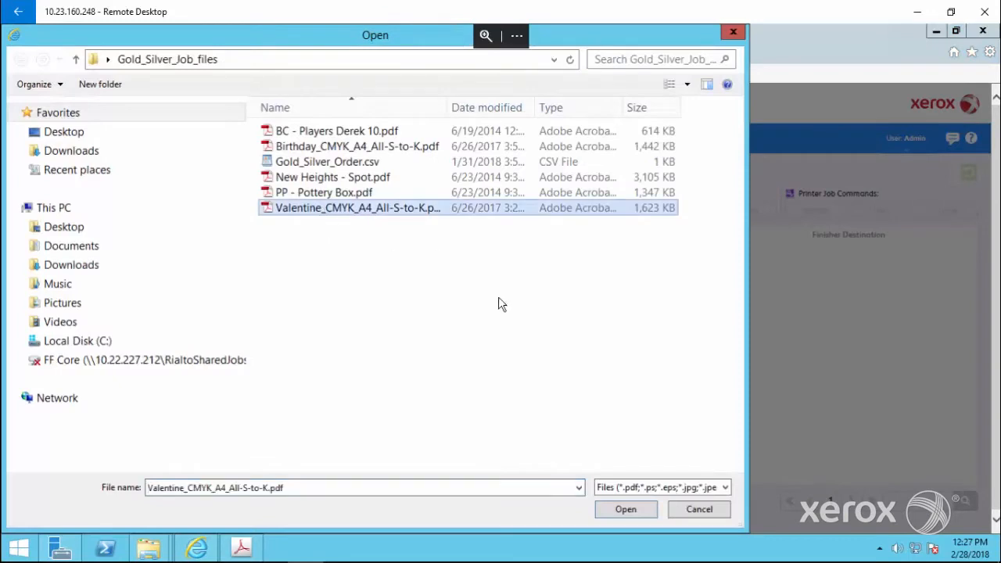
left_click(625, 509)
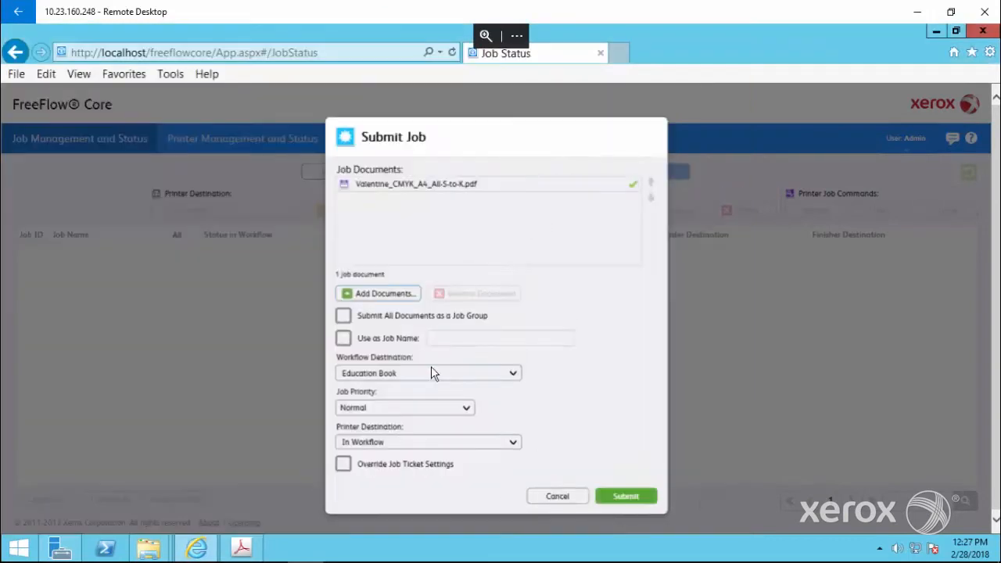
left_click(429, 372)
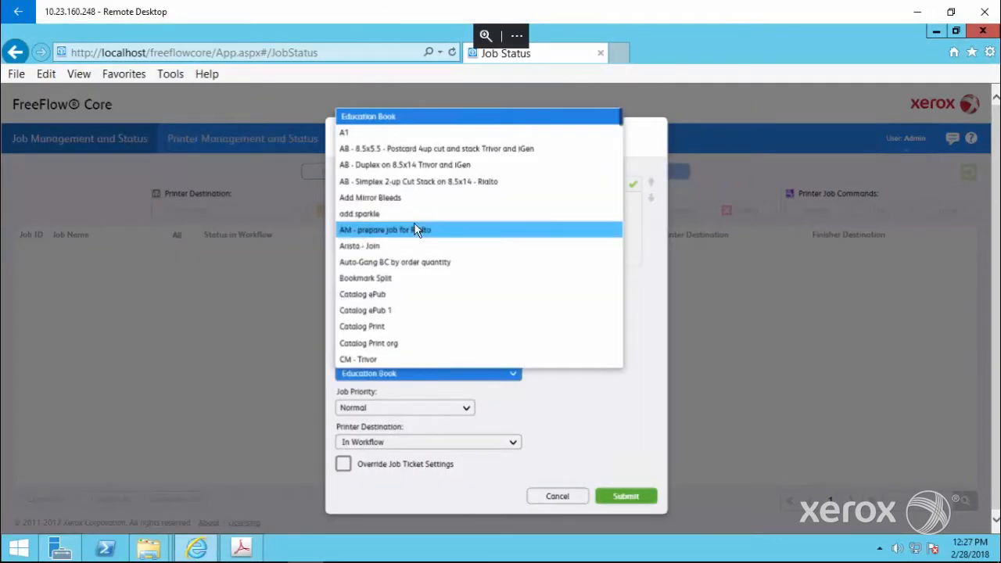
left_click(359, 214)
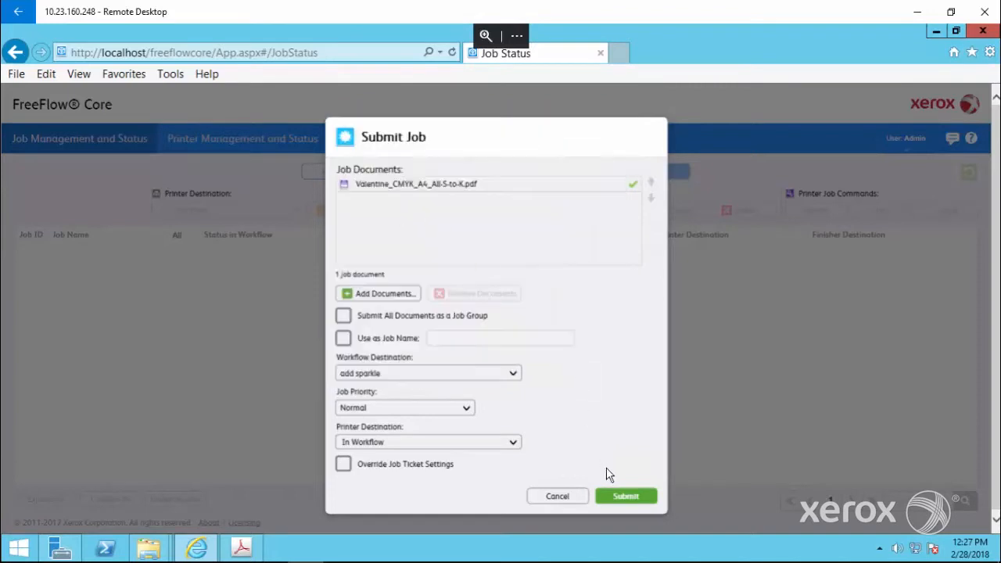
left_click(625, 495)
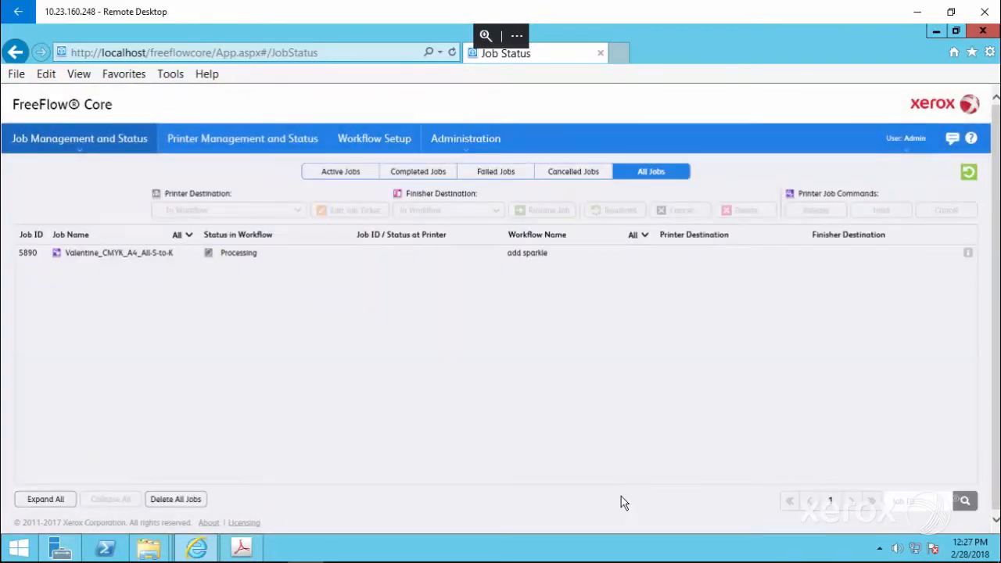
mouse_move(945, 193)
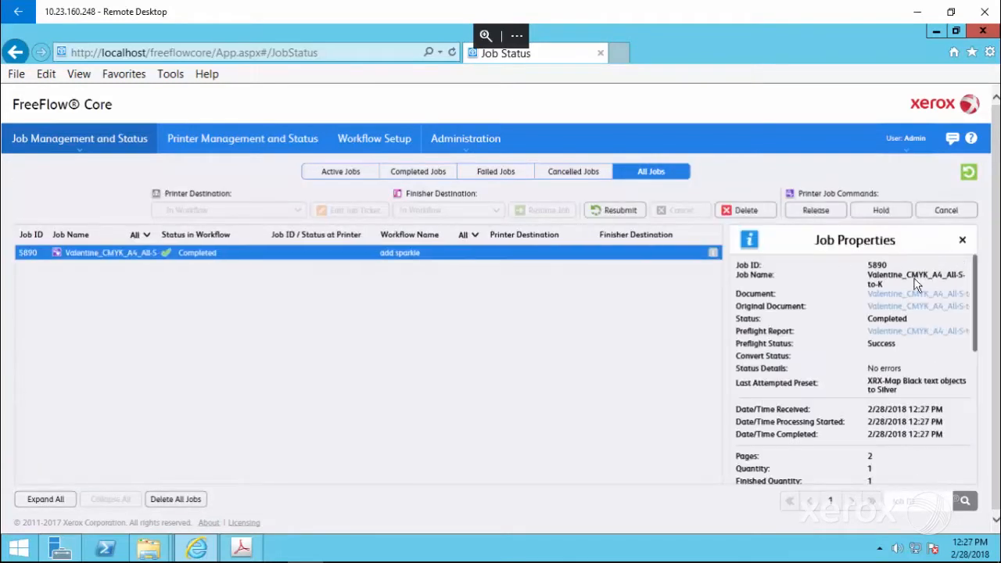
left_click(915, 293)
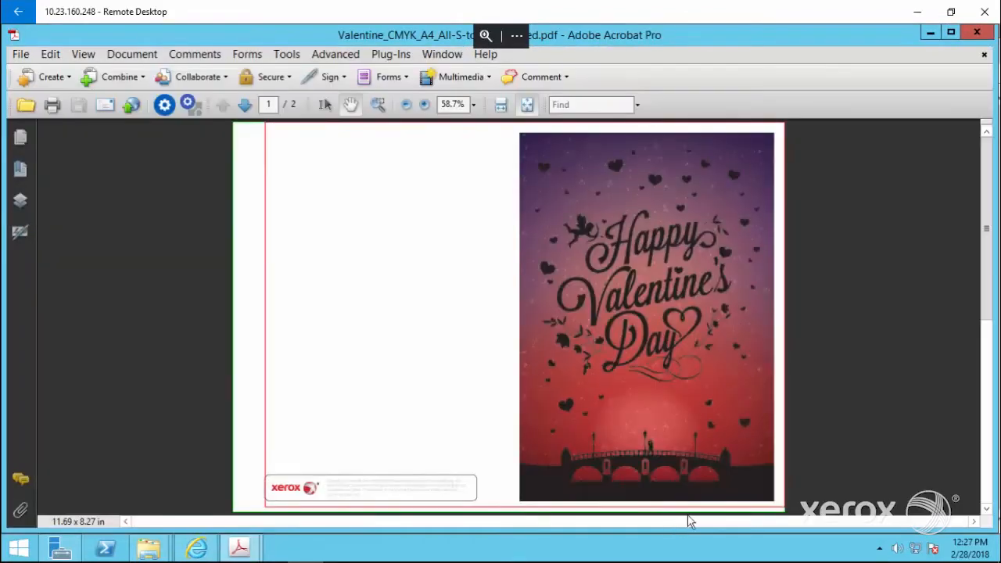
left_click(245, 104)
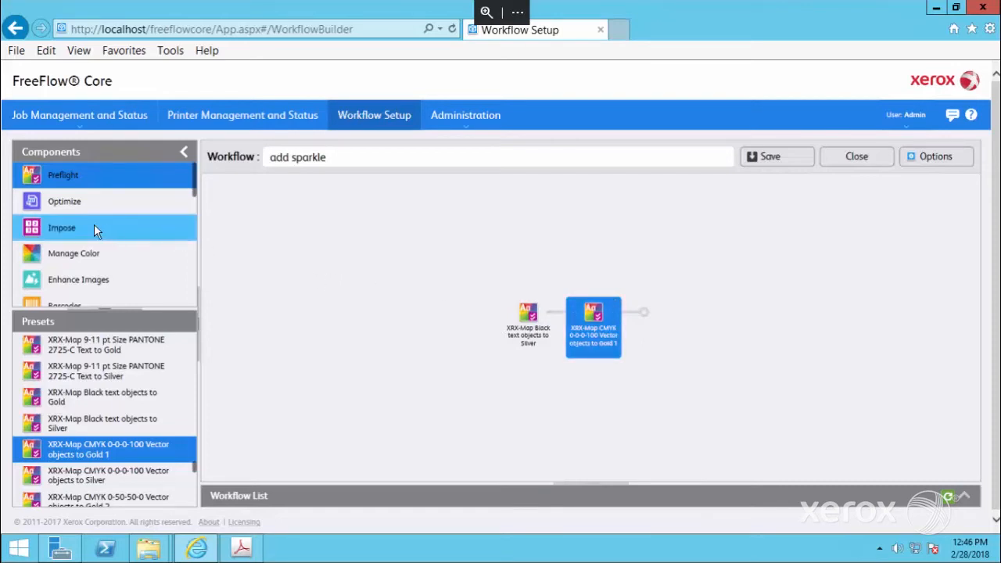
- Show the Impose component's presets and scroll the list
left_click(62, 227)
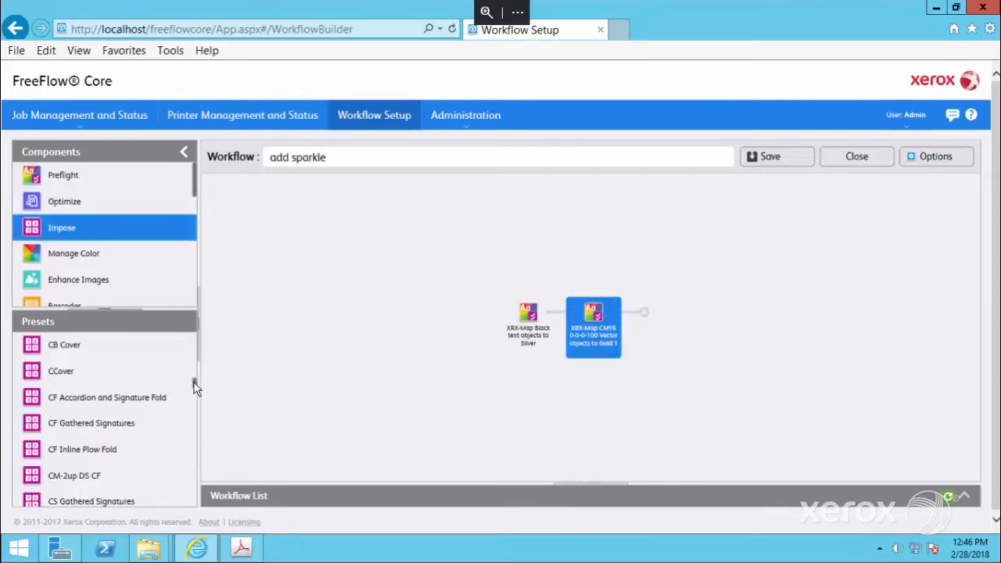
scroll("up", 3)
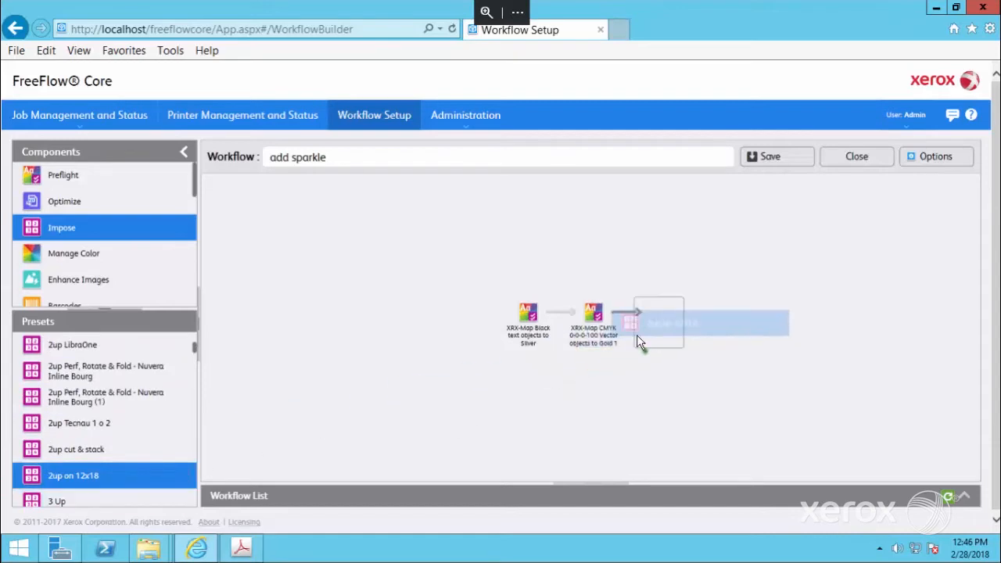
- Add '2up on 12x18' to the end of add sparkle, save, and view job status
left_click_drag(72, 475, 626, 327)
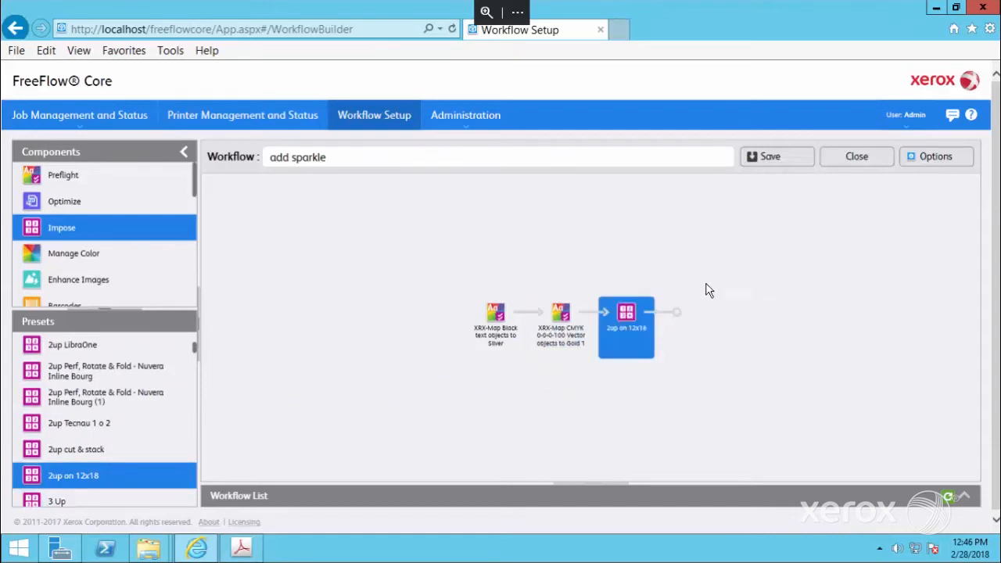
left_click(770, 156)
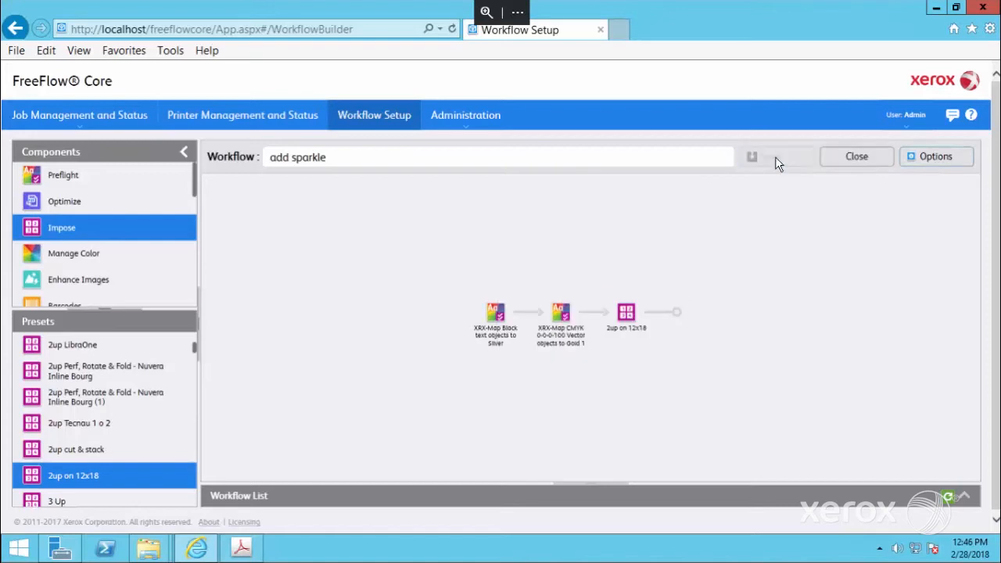
left_click(79, 115)
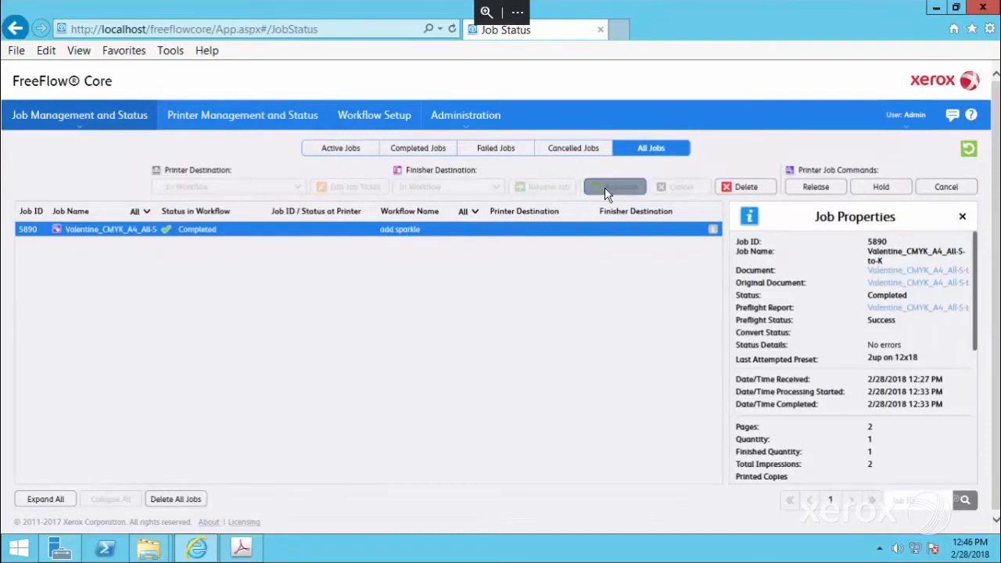
- Resubmit Valentine job 5890 through add sparkle, refresh until completed, and download its document
left_click(615, 186)
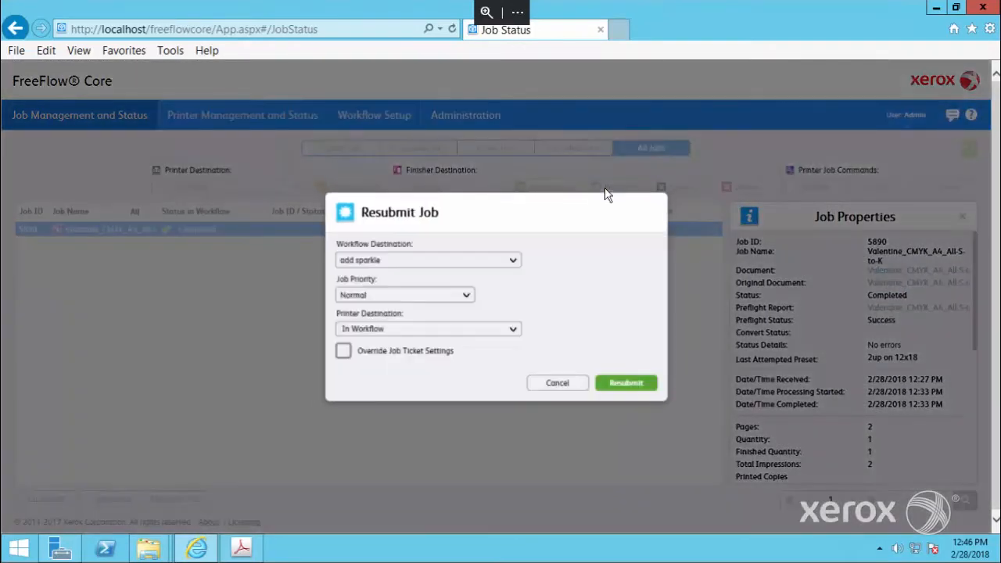
mouse_move(626, 382)
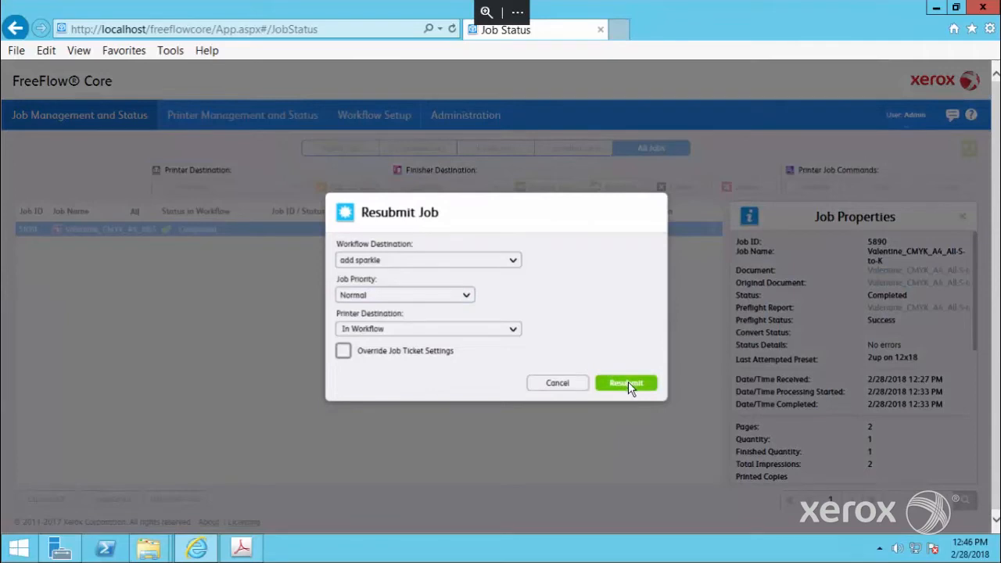
left_click(626, 383)
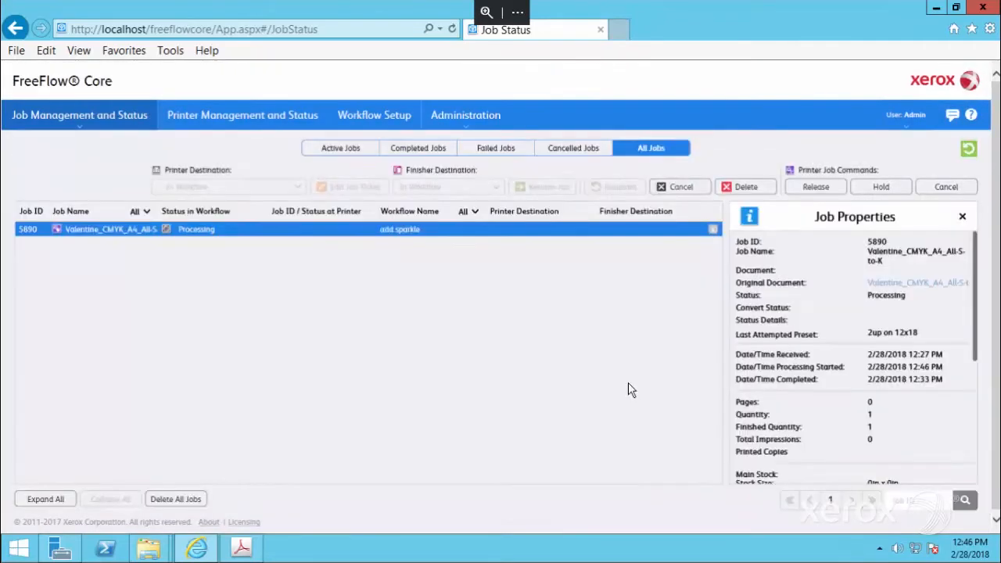
mouse_move(891, 255)
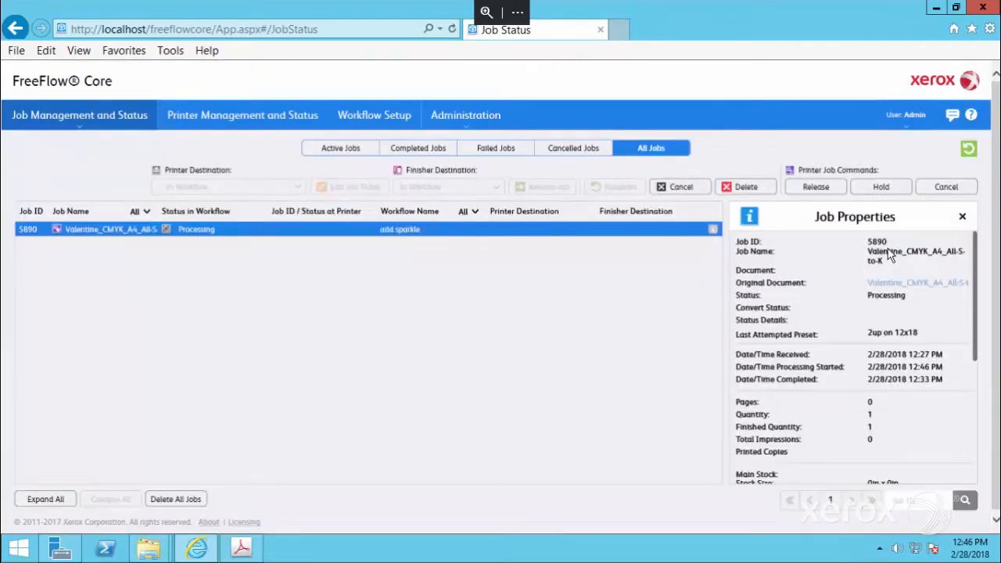
left_click(968, 148)
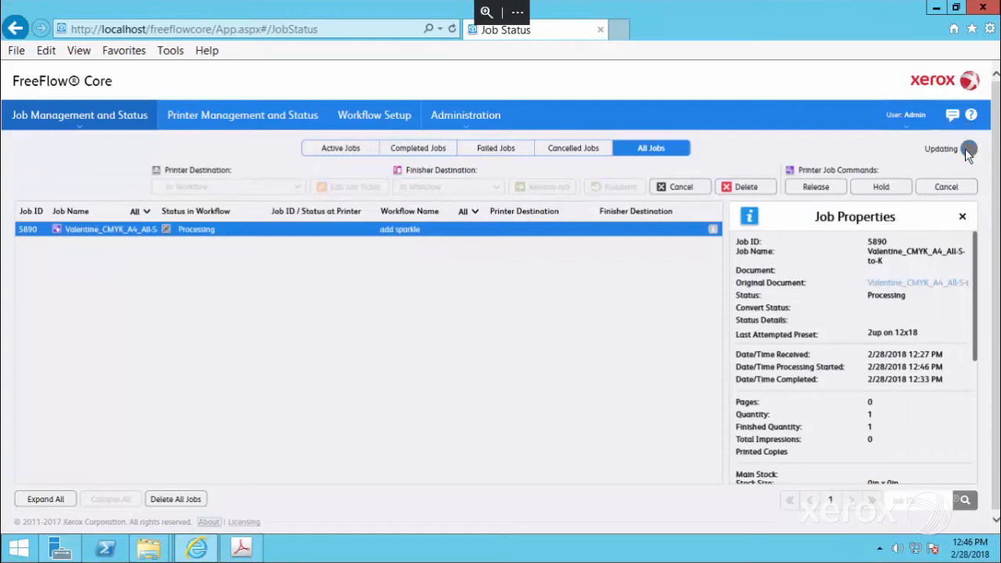
left_click(969, 149)
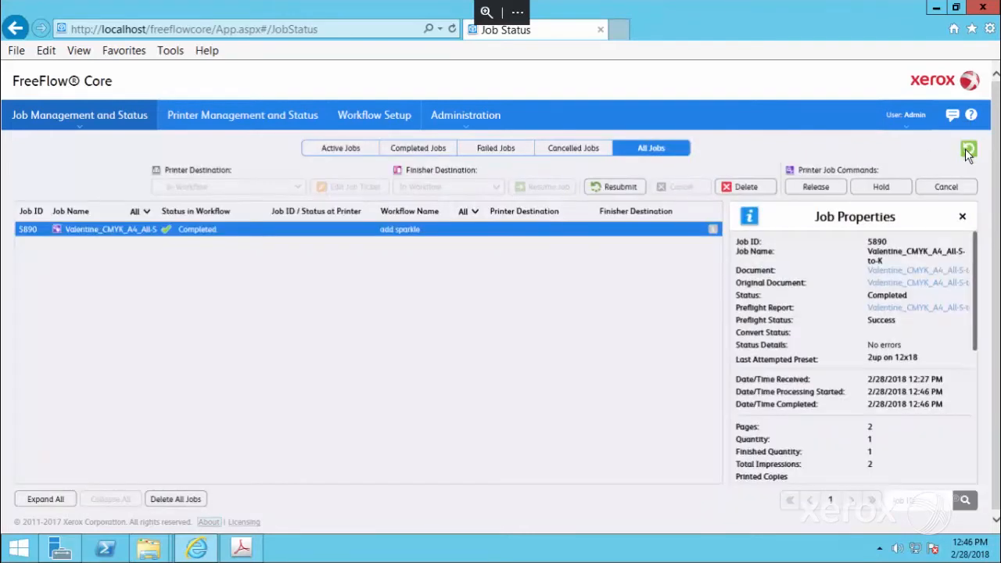
left_click(918, 269)
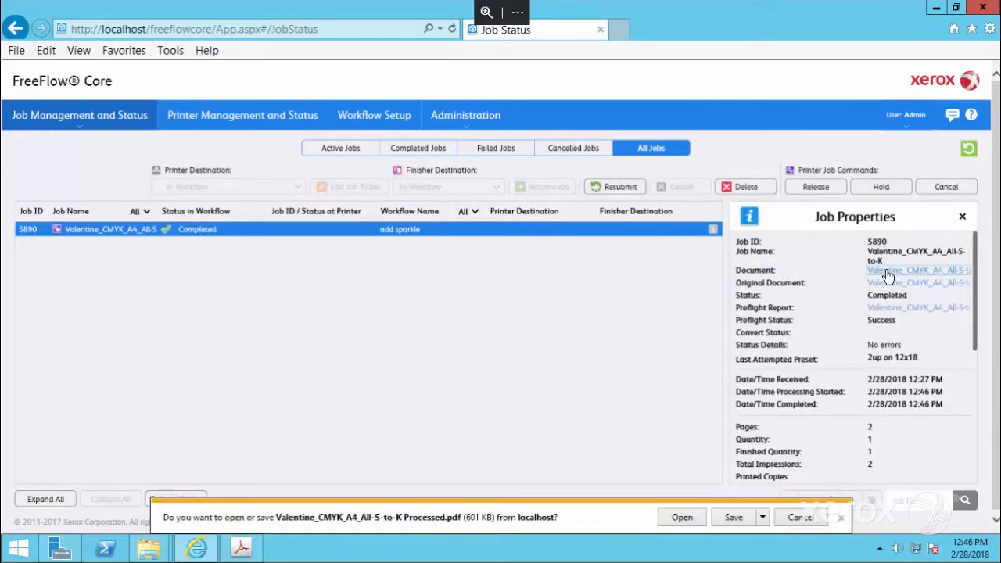
- Open the processed 2-up 12x18 PDF in Acrobat, inspect it, and close Acrobat
left_click(681, 517)
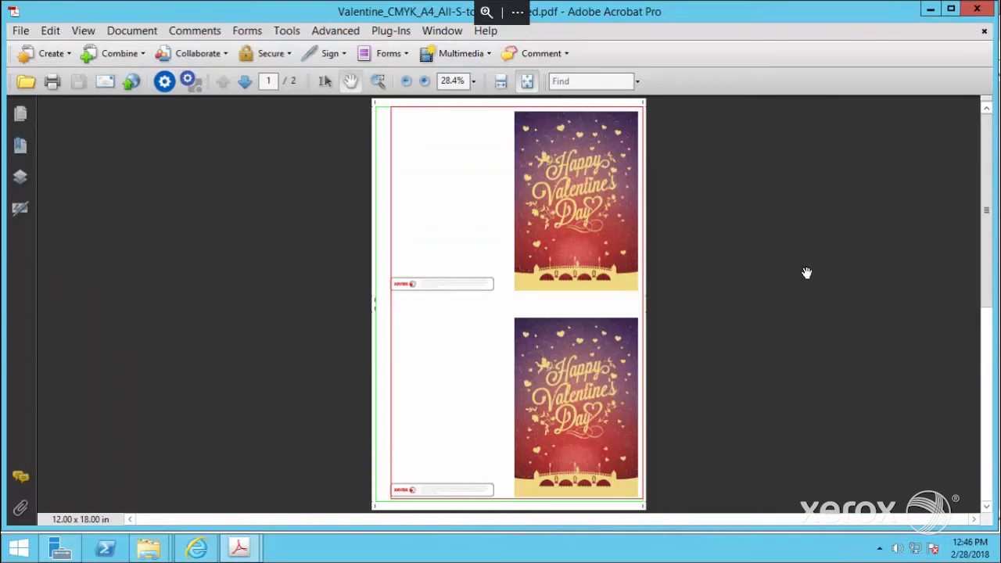
left_click(223, 81)
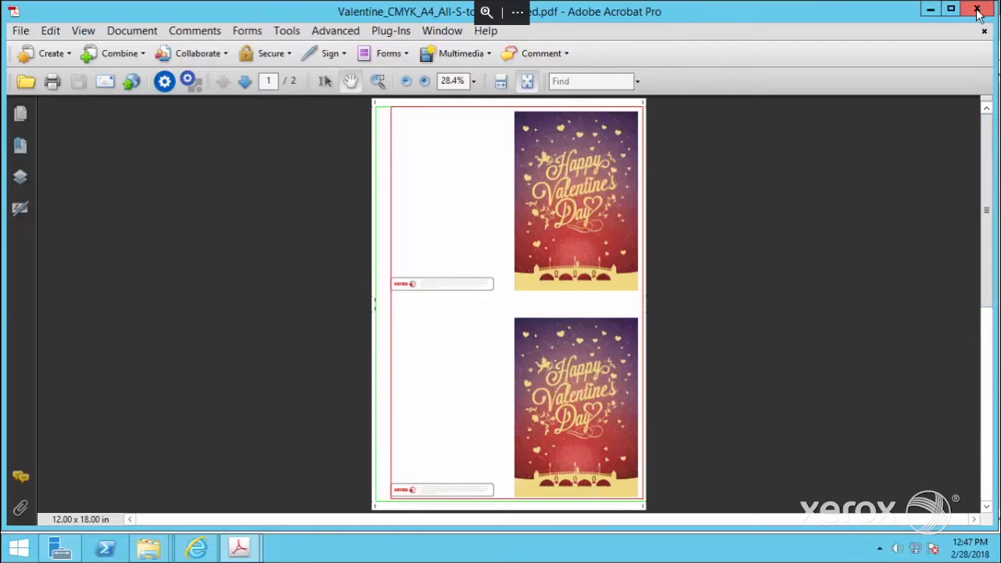
left_click(977, 12)
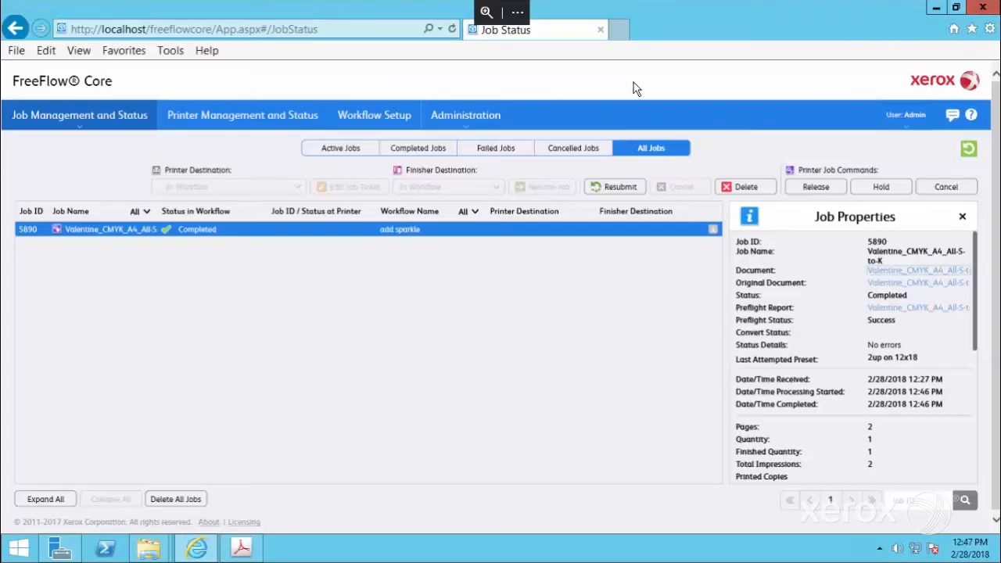
- Return to Workflow Setup and scroll through the Preflight presets list
left_click(374, 115)
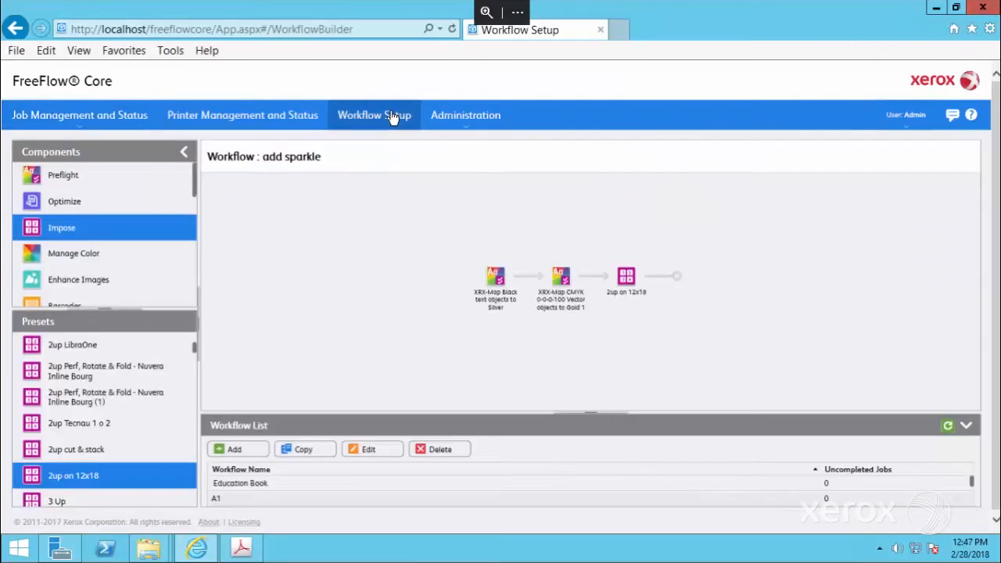
mouse_move(262, 224)
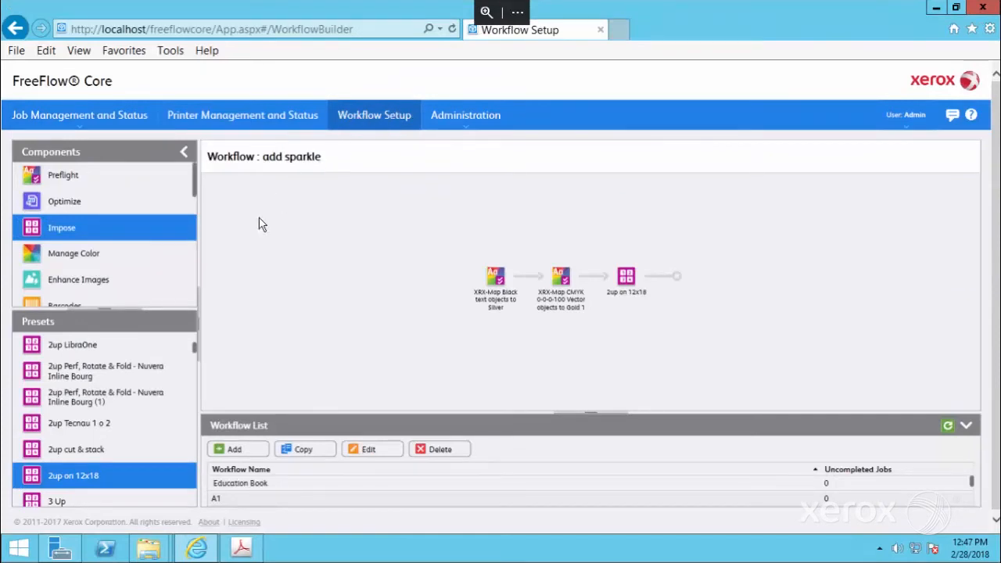
scroll("down", 3)
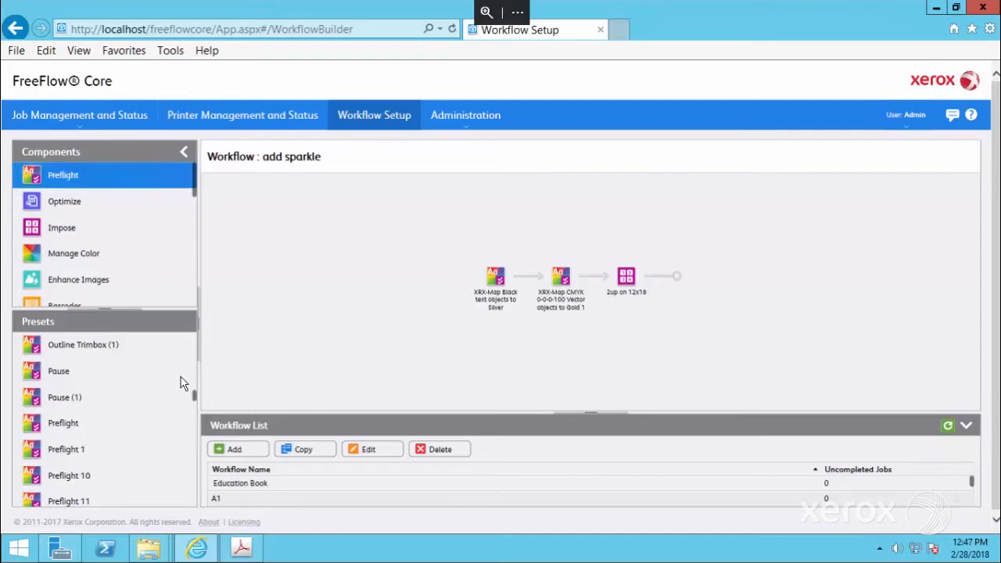
scroll("down", 3)
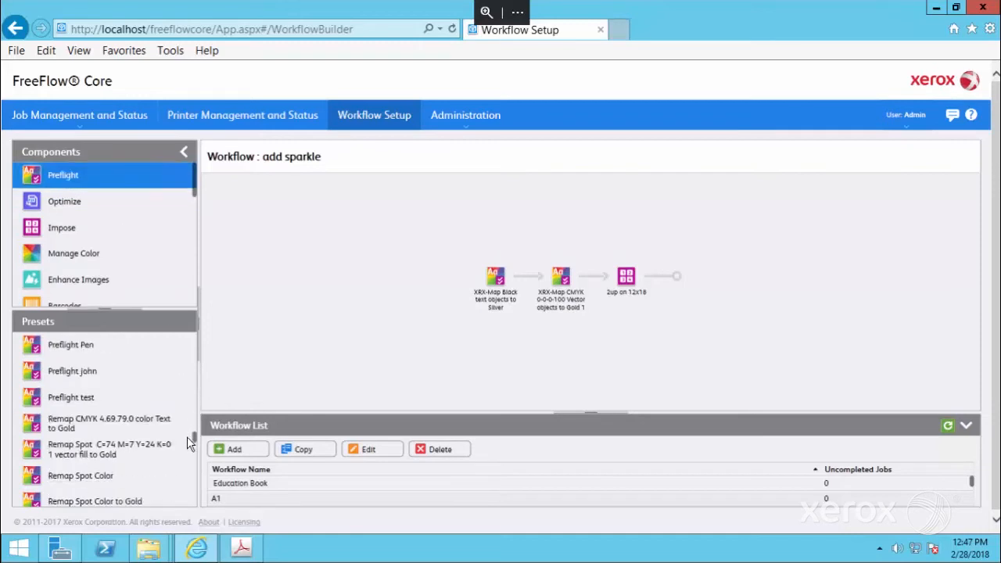
scroll("down", 3)
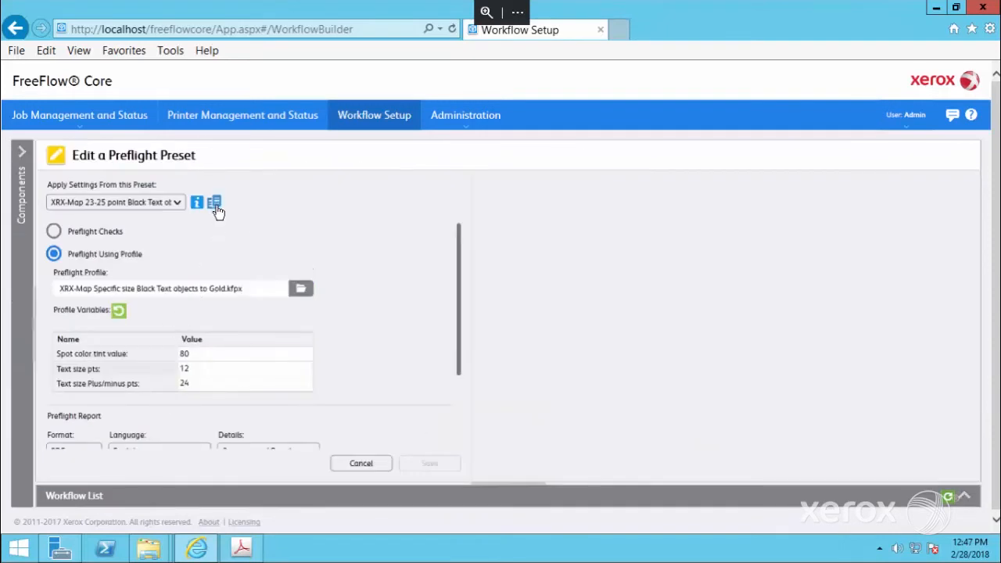
- Copy the 23-25 point gold preset and save it as XRX-Map 11-13 point Black Text objects to Gold 1
left_click(214, 202)
type("1")
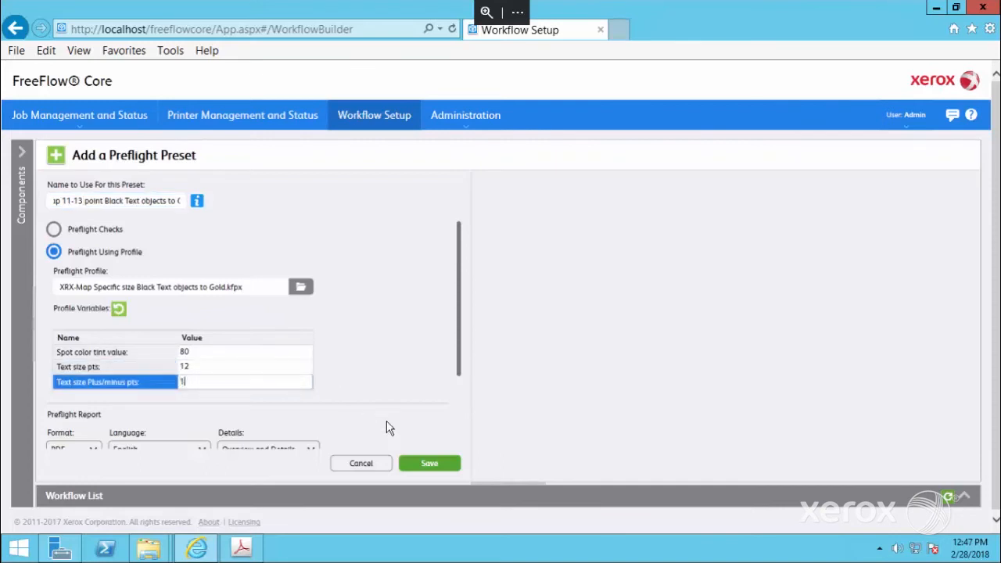
left_click(429, 463)
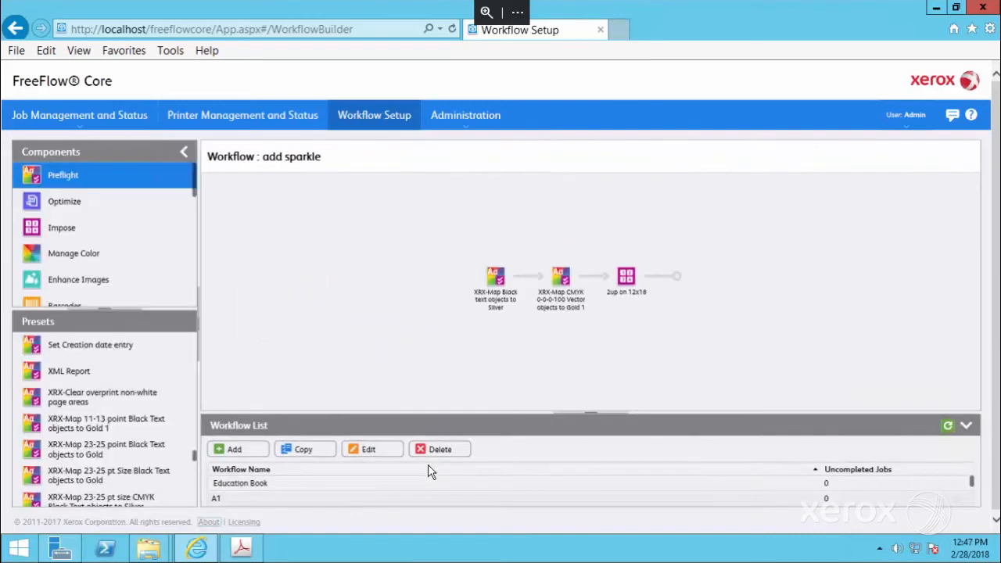
- Select the 11-13 point preset, add a workflow, and name it 'map 11-13 text to gold'
left_click(102, 424)
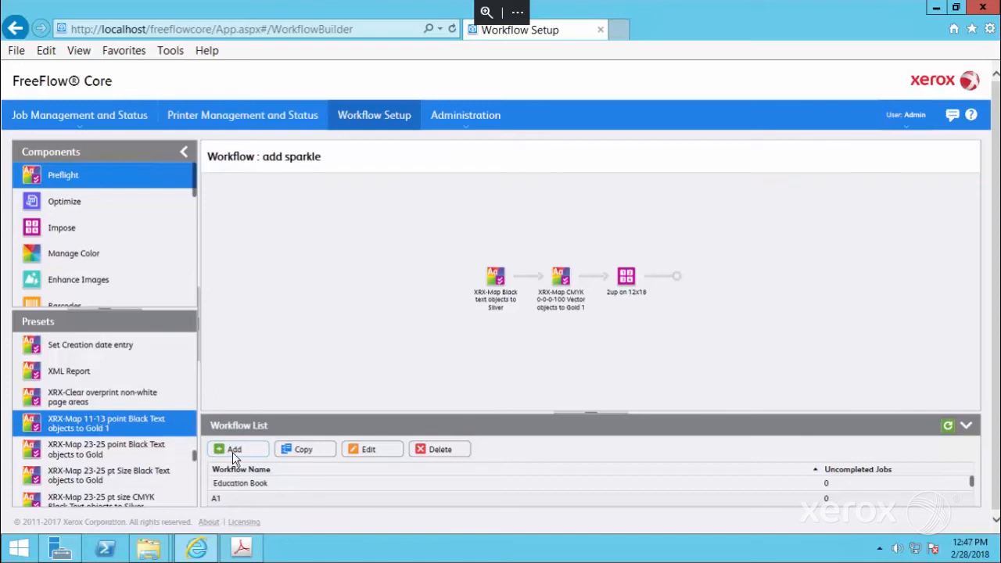
left_click(235, 449)
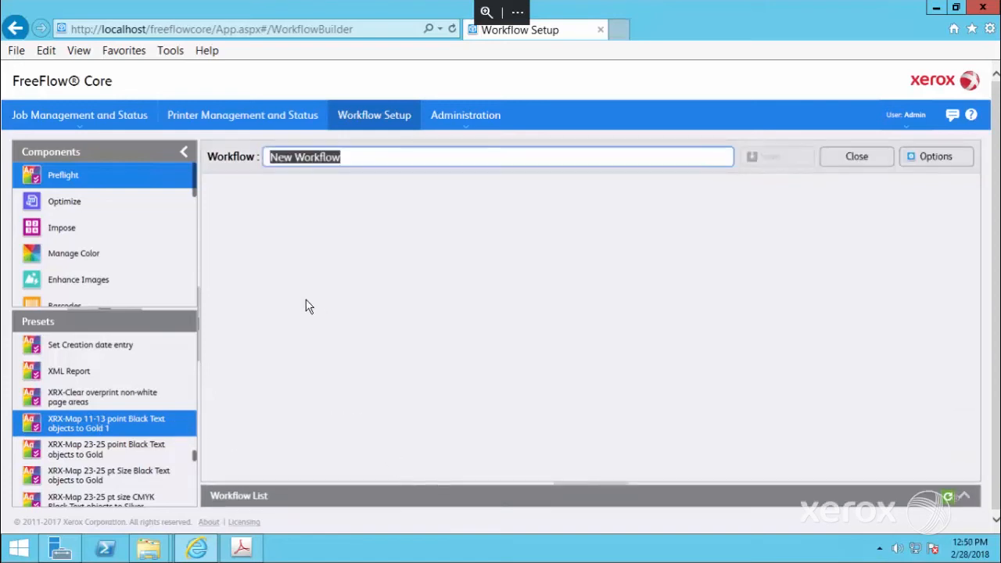
mouse_move(356, 186)
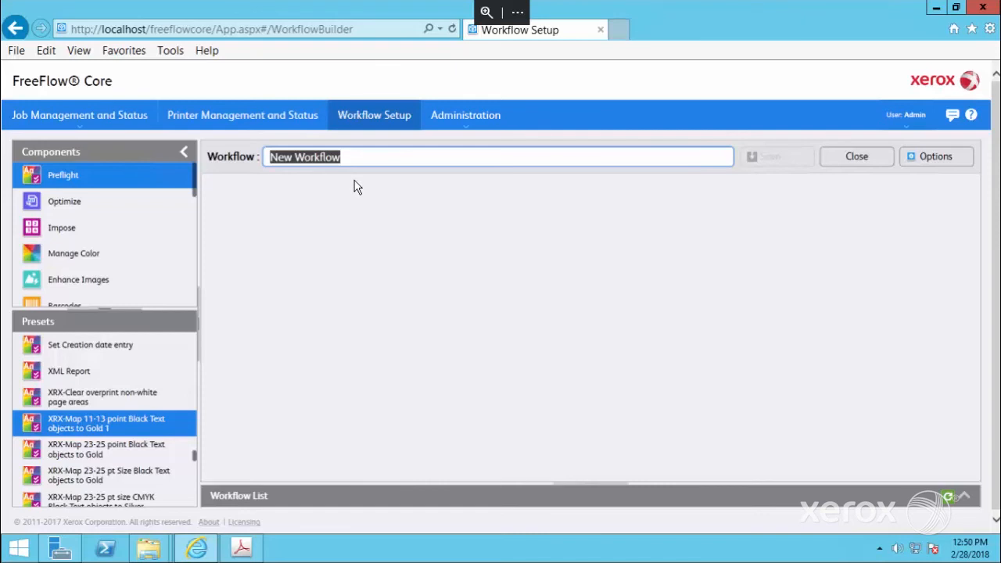
type("map")
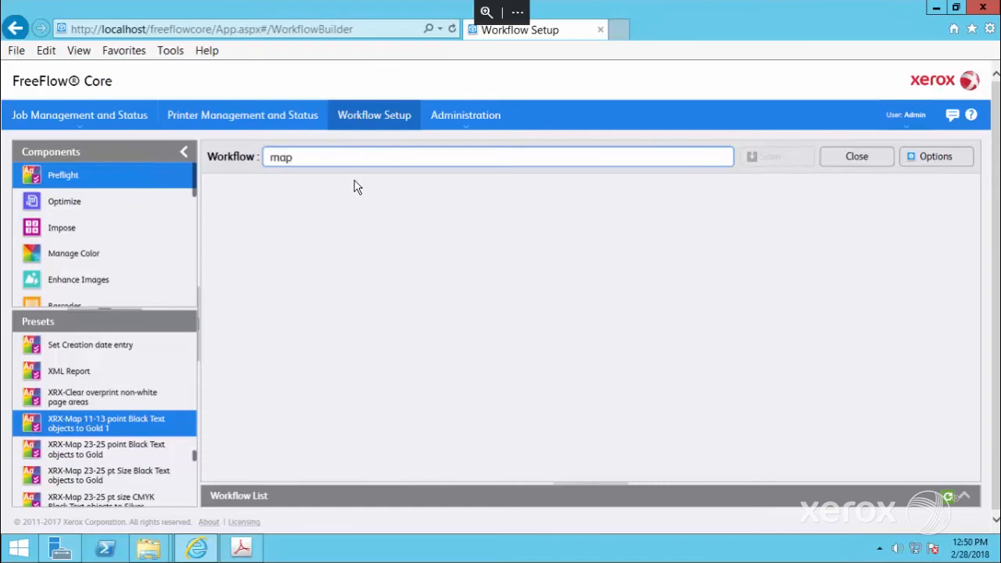
type("11-13 tex")
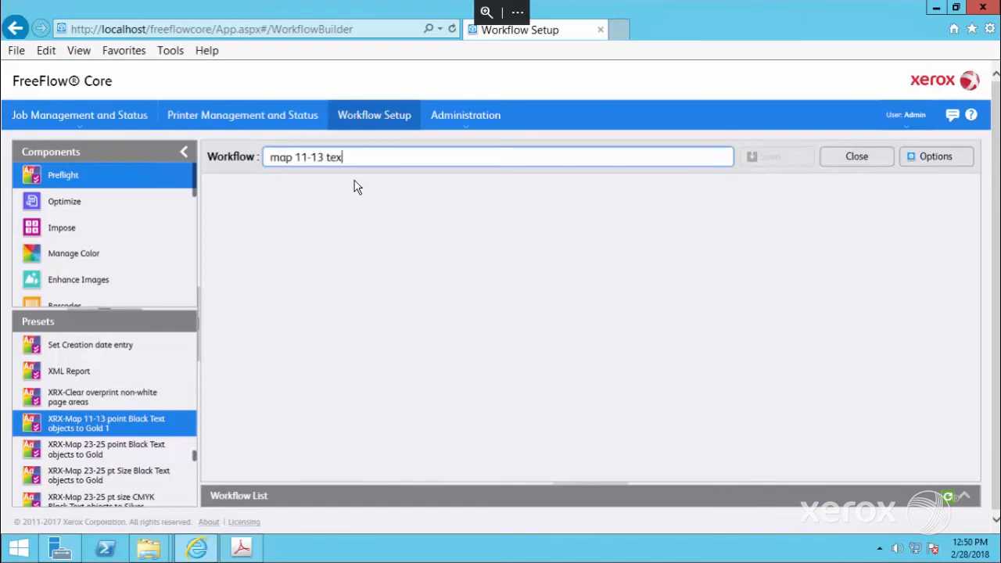
type("t to go")
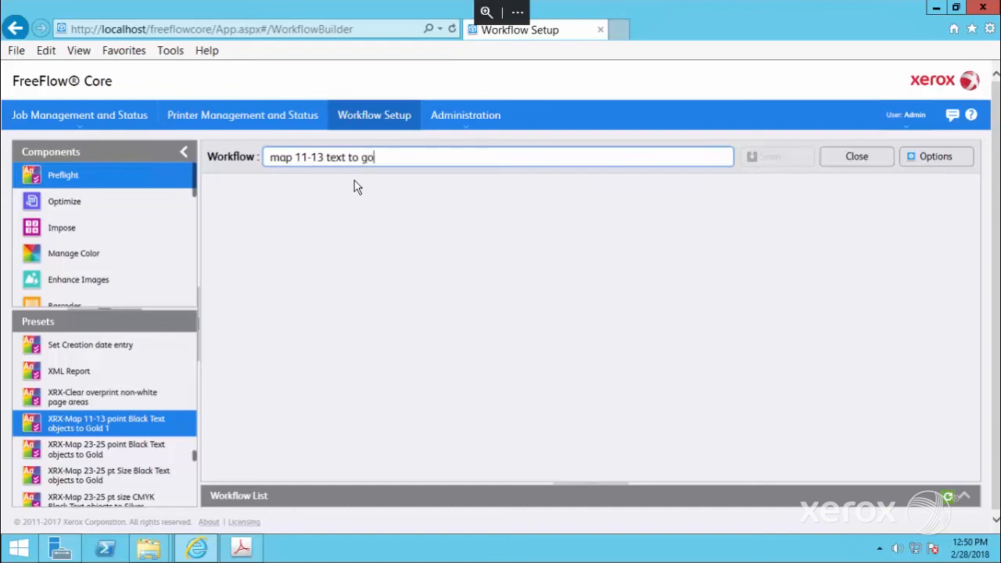
type("ld")
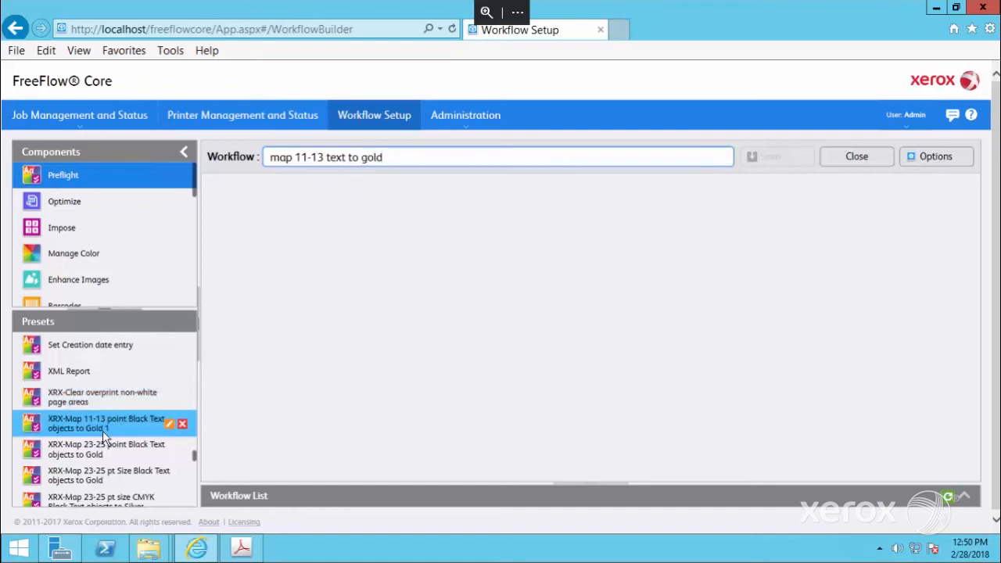